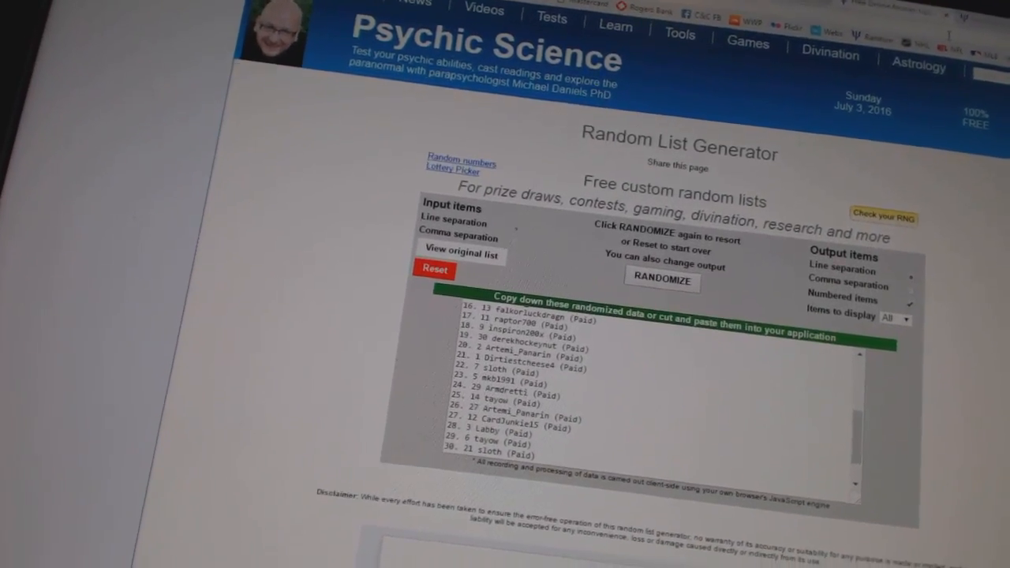
Randomize the 30 participant names twice to get a new shuffled order
{"action": "left_click", "coordinate": [663, 280]}
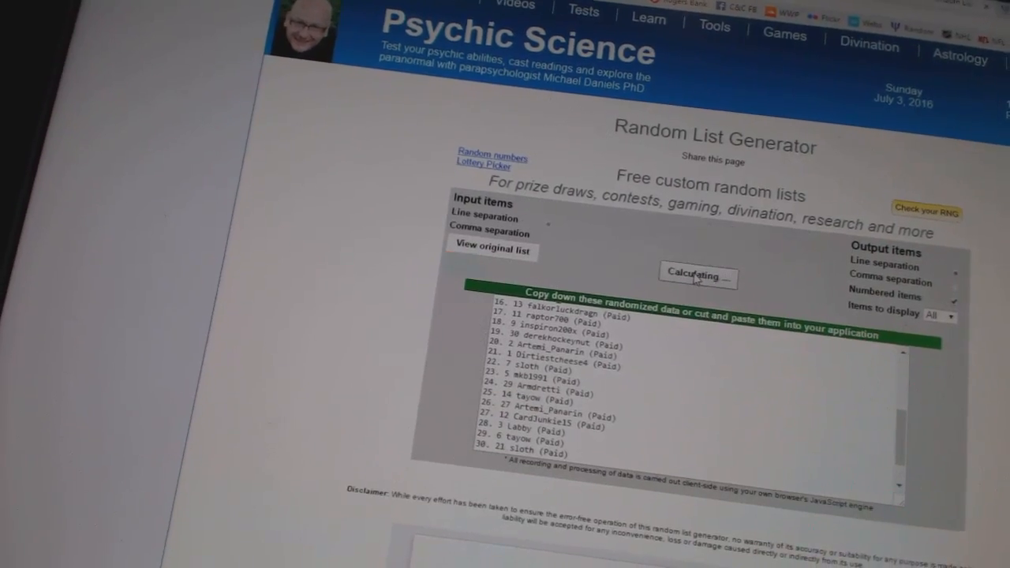
{"action": "left_click", "coordinate": [696, 276]}
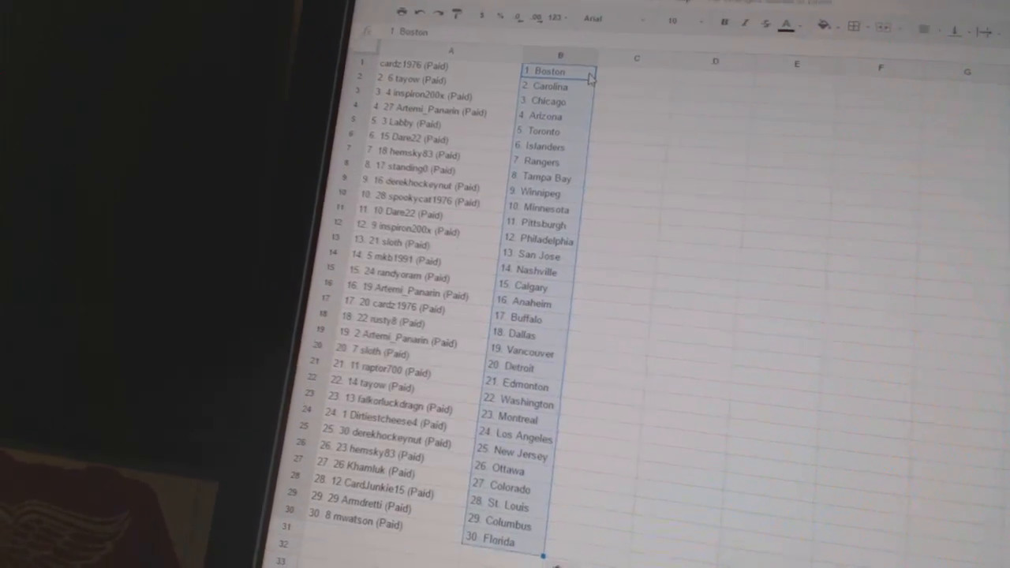
Scroll down the sheet to check all 30 name-and-team rows
{"action": "scroll", "scroll_direction": "down", "scroll_amount": 3}
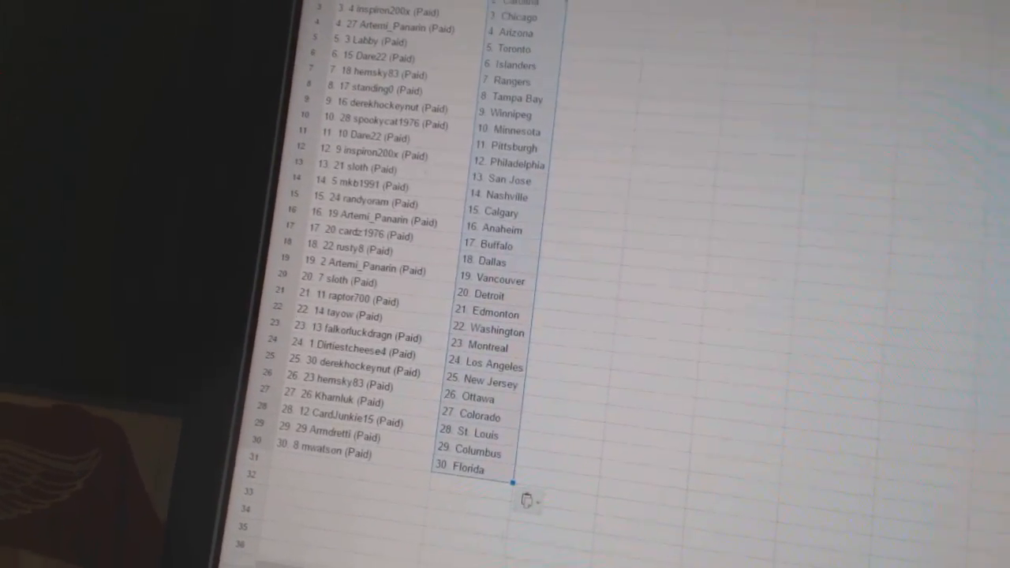